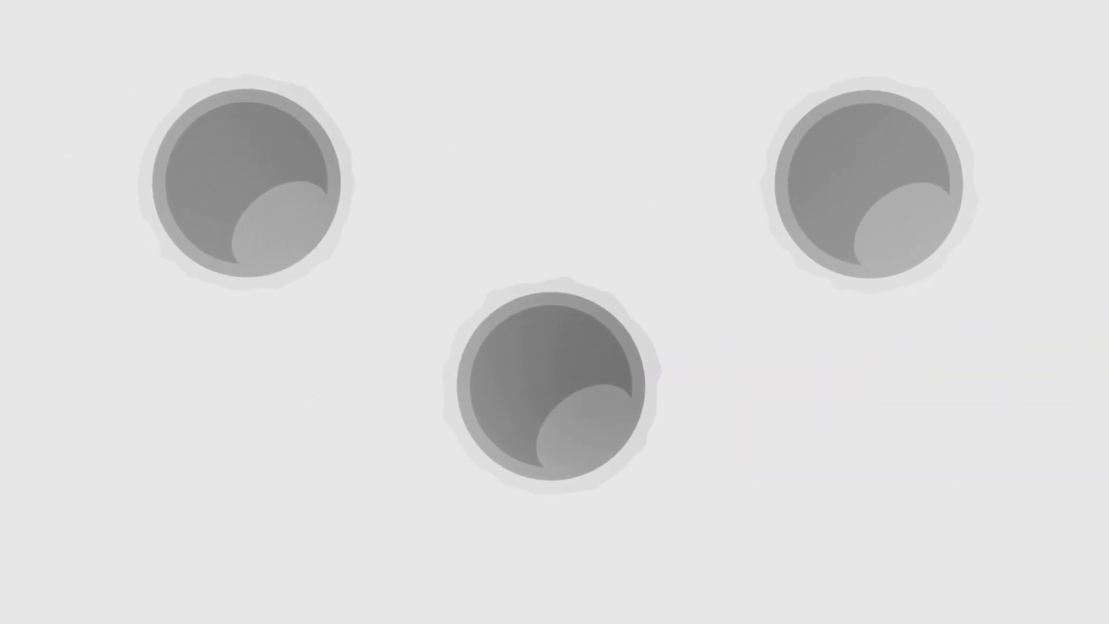
# Fill the top-left embryo circle with orange, keeping the other two circles grey
pyautogui.click(247, 182)
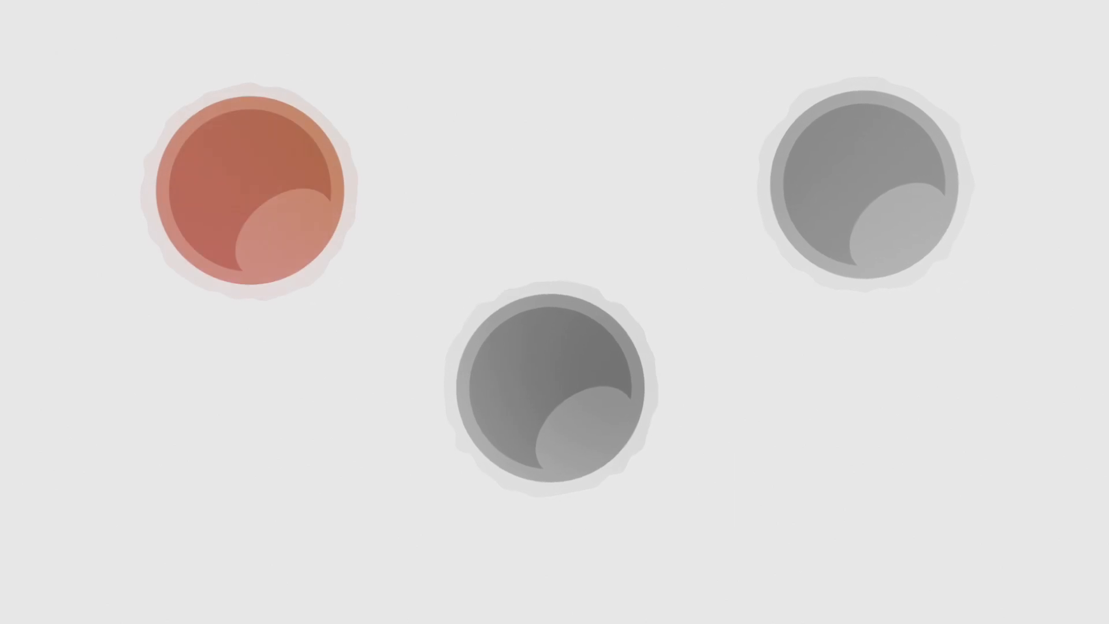